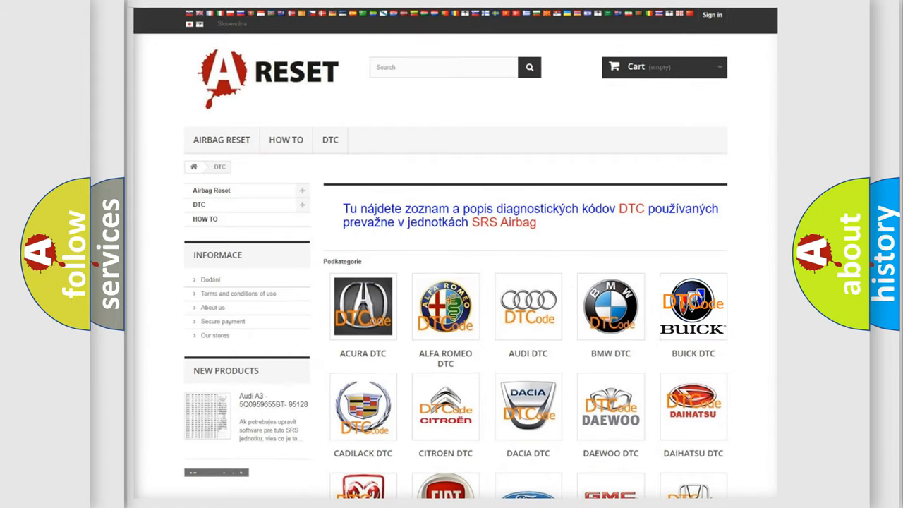
Open the BUICK DTC tile and scroll down its list of airbag code subcategories
left_click(693, 306)
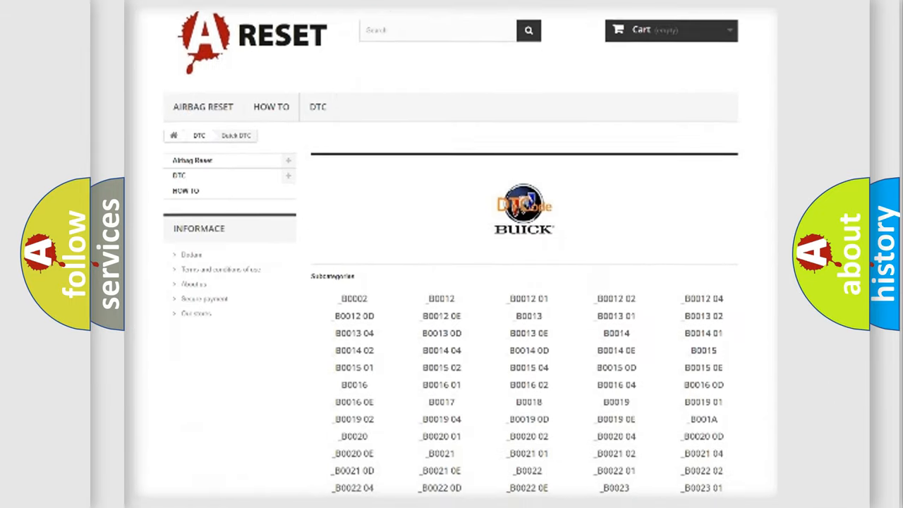
scroll("down", 3)
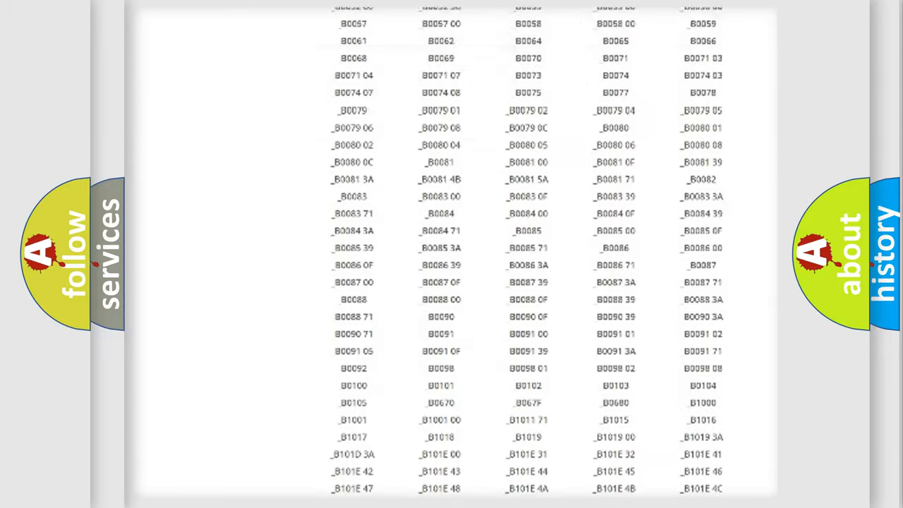